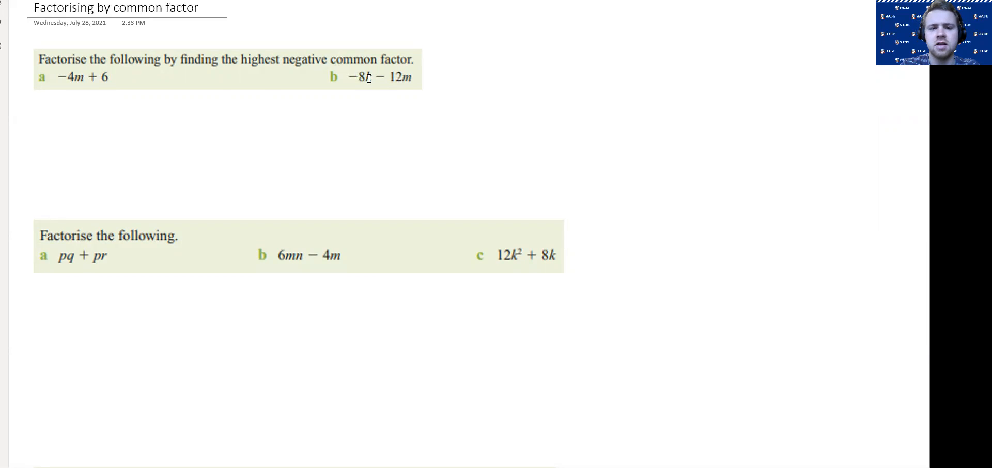
mouse_move(346, 138)
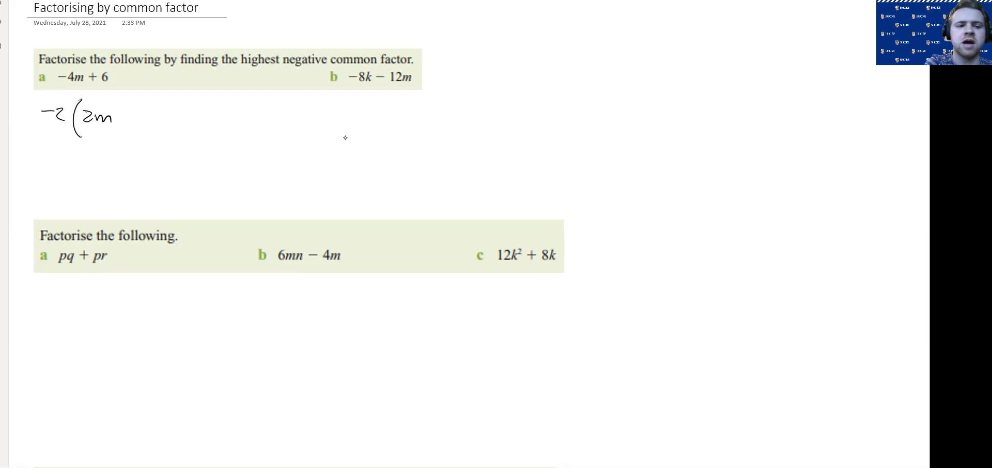
Finish the −2(2m − 3) answer under the first exercise and scroll down.
text(-3))
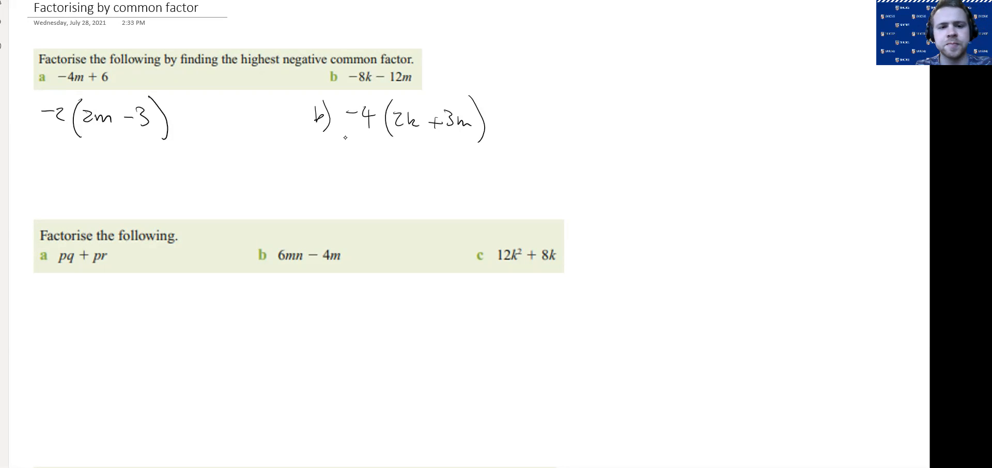
scroll(down, 3)
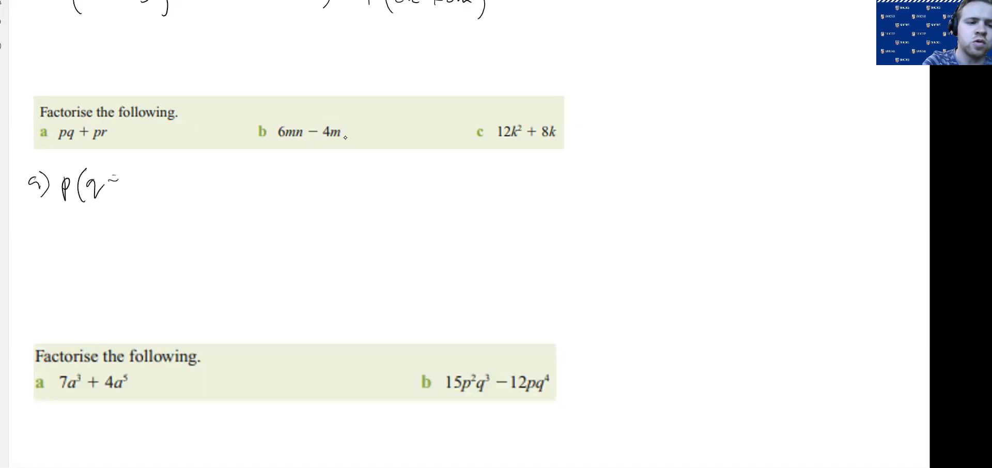
Complete part a as p(q + r) and write part b as 2m(3n − 2).
text(+r) b) 2)
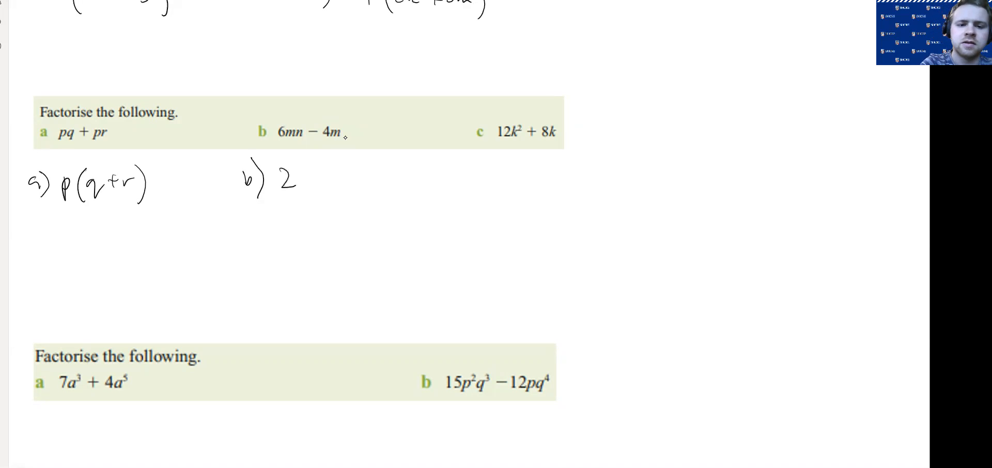
drag(298, 183, 335, 171)
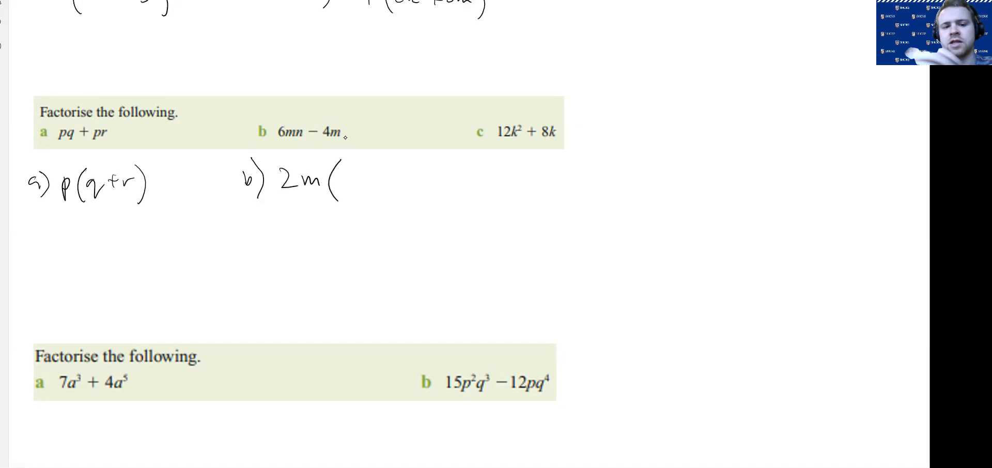
text(3)
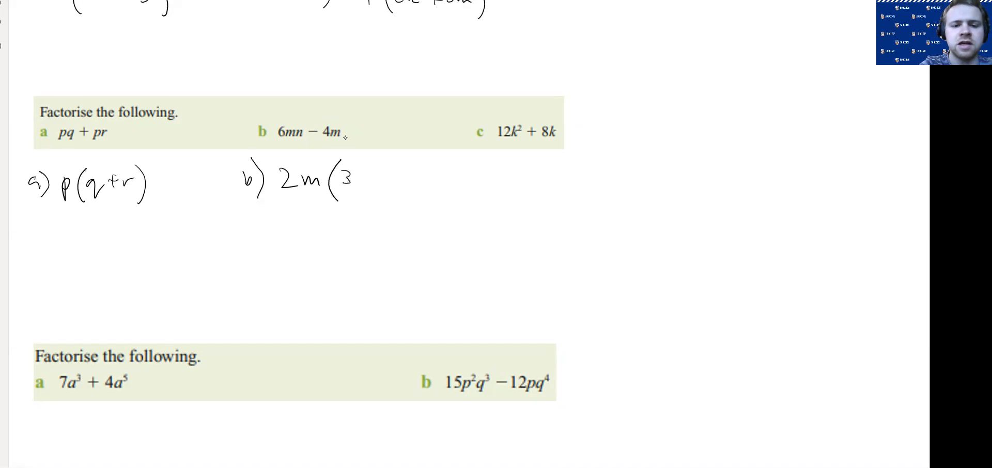
text(n)
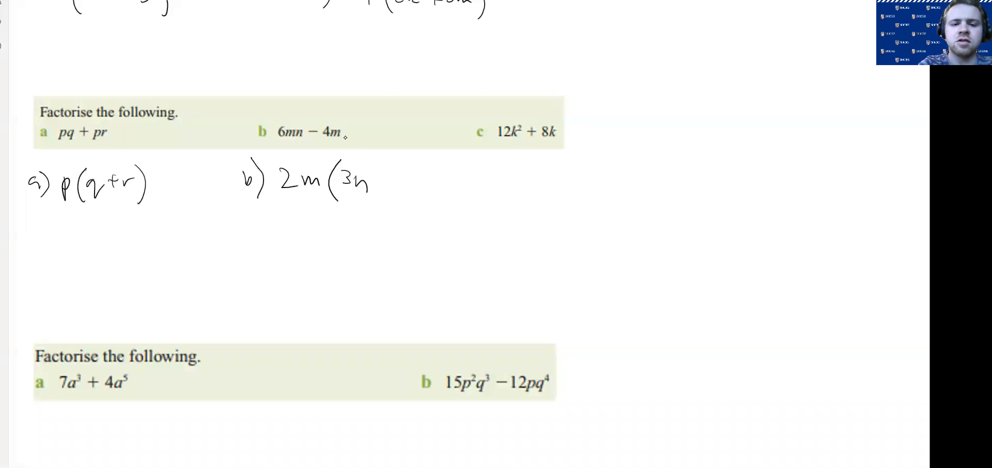
text(-2))
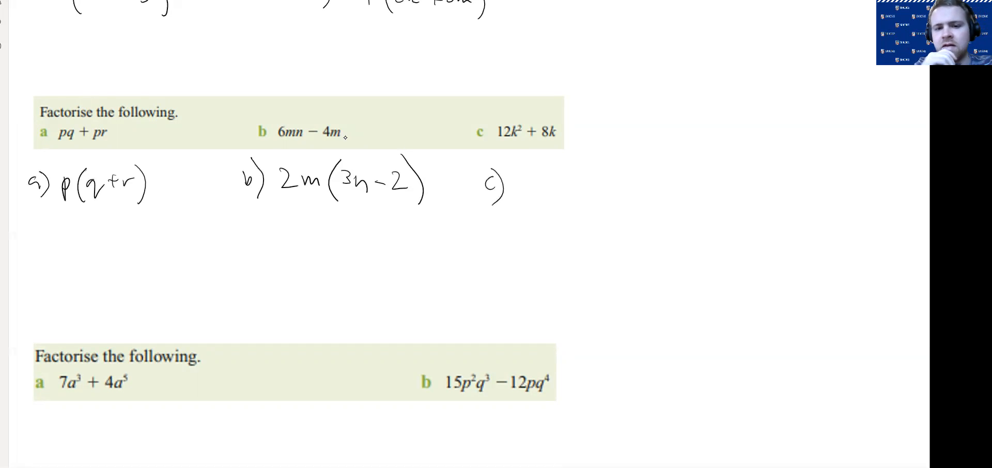
Write part c as 4k(3k + 2) beneath the second exercise.
text(4)
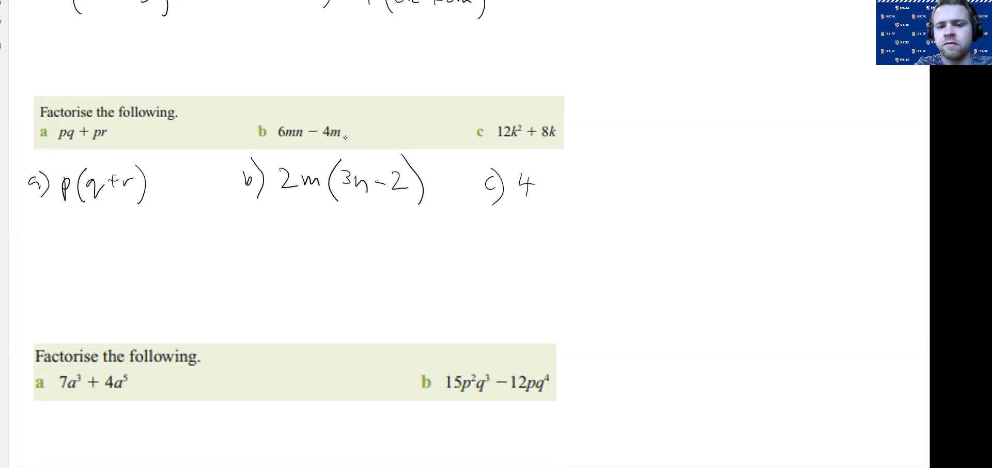
text(k)
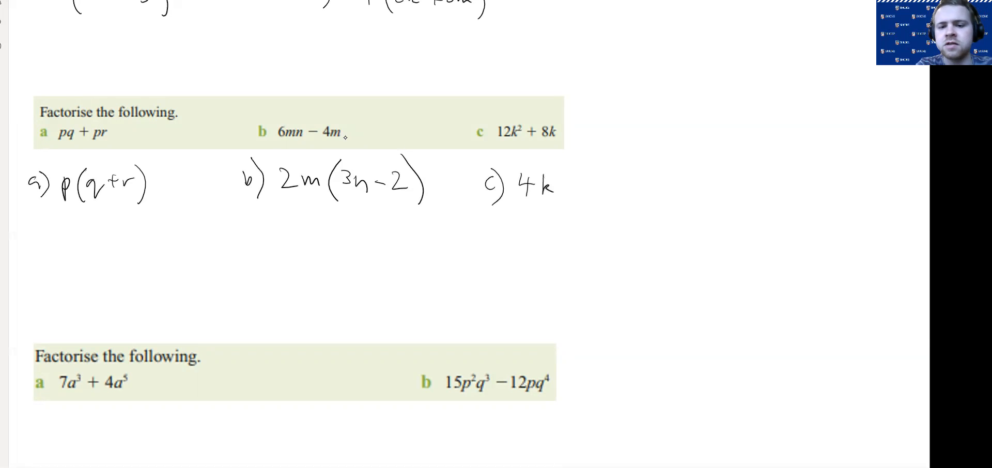
drag(566, 171, 586, 196)
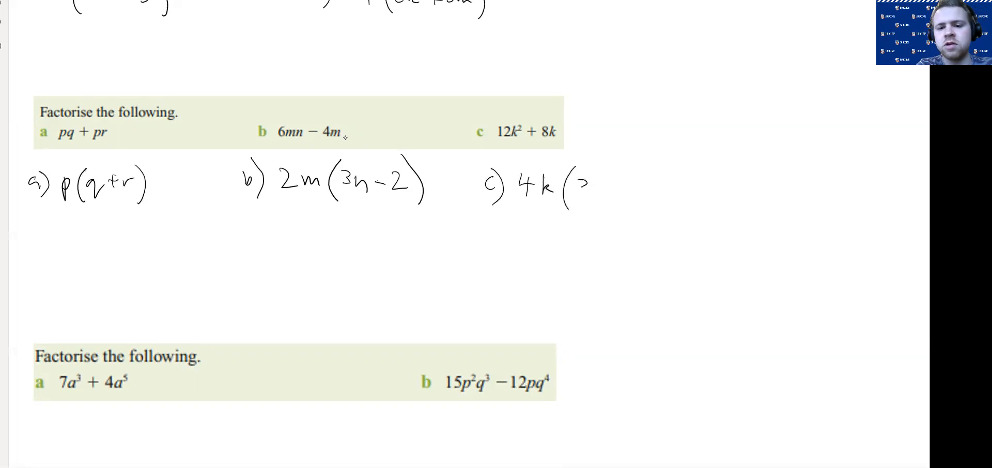
text(3k +)
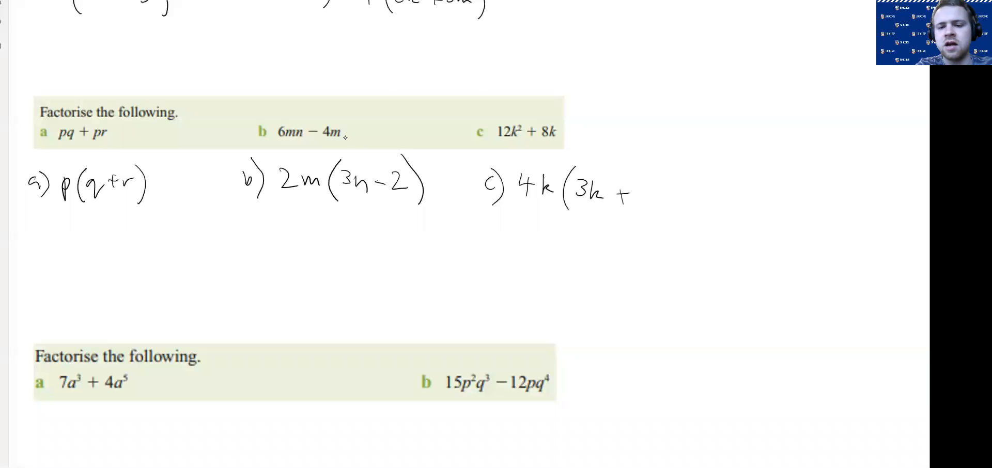
text(2))
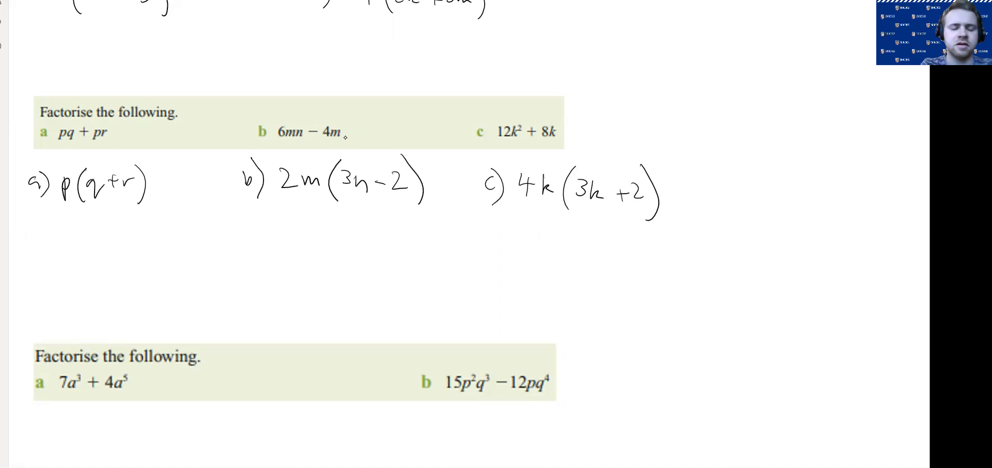
scroll(down, 3)
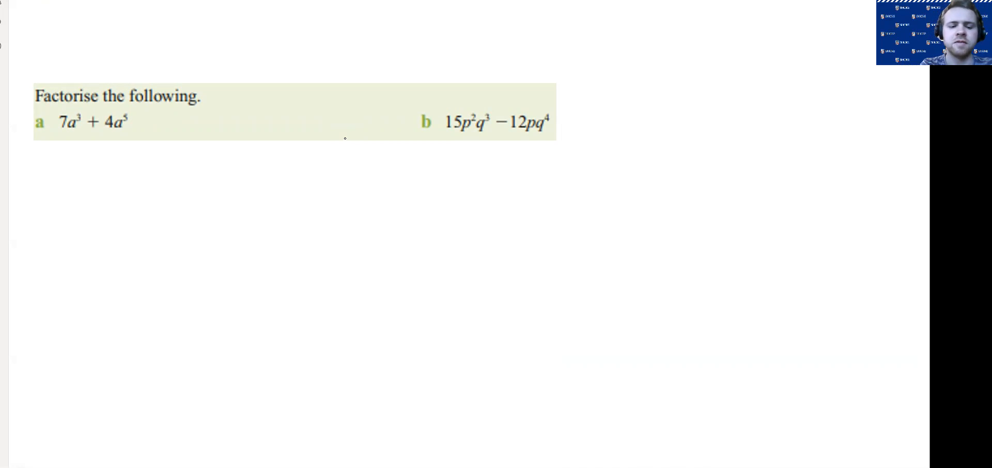
mouse_move(345, 138)
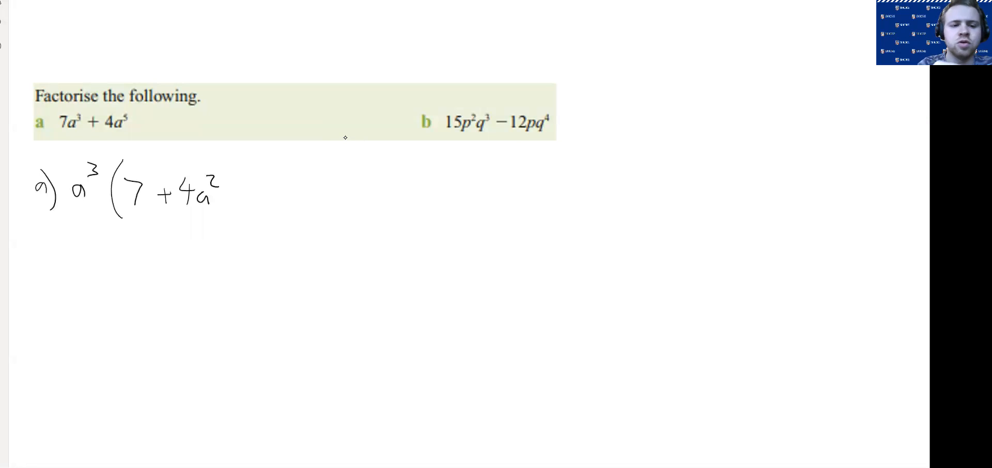
Close the bracket on a³(7 + 4a²), then label part b and write 3.
drag(218, 155, 237, 234)
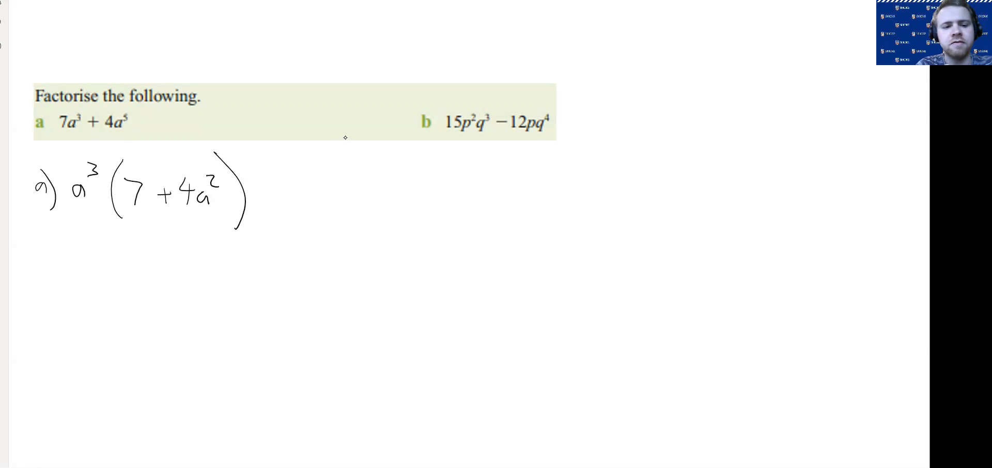
drag(383, 172, 389, 199)
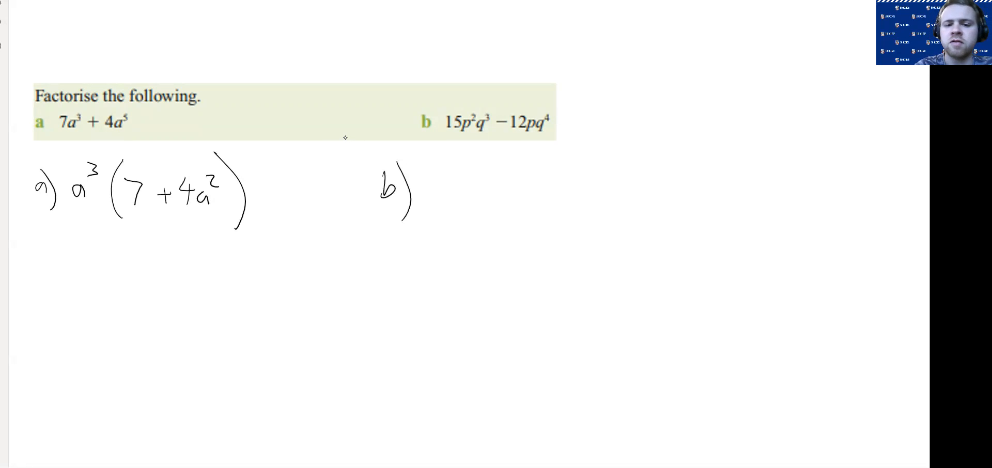
text(3)
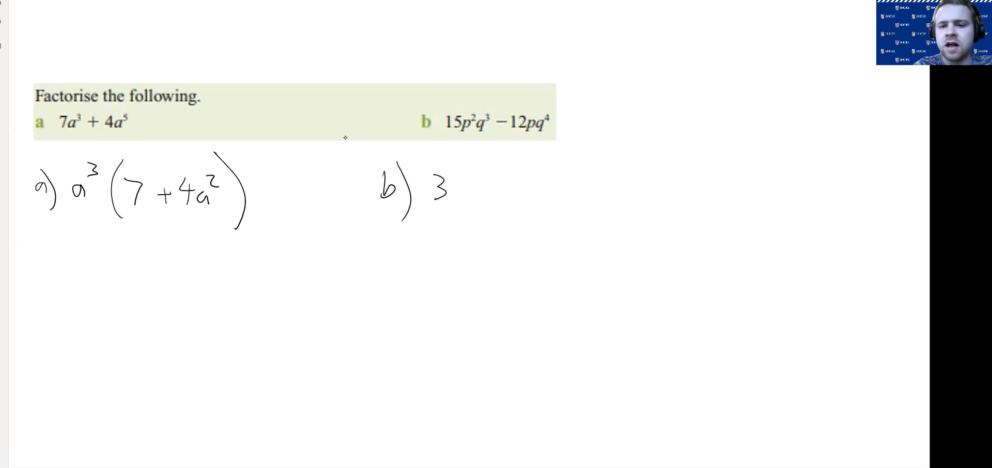